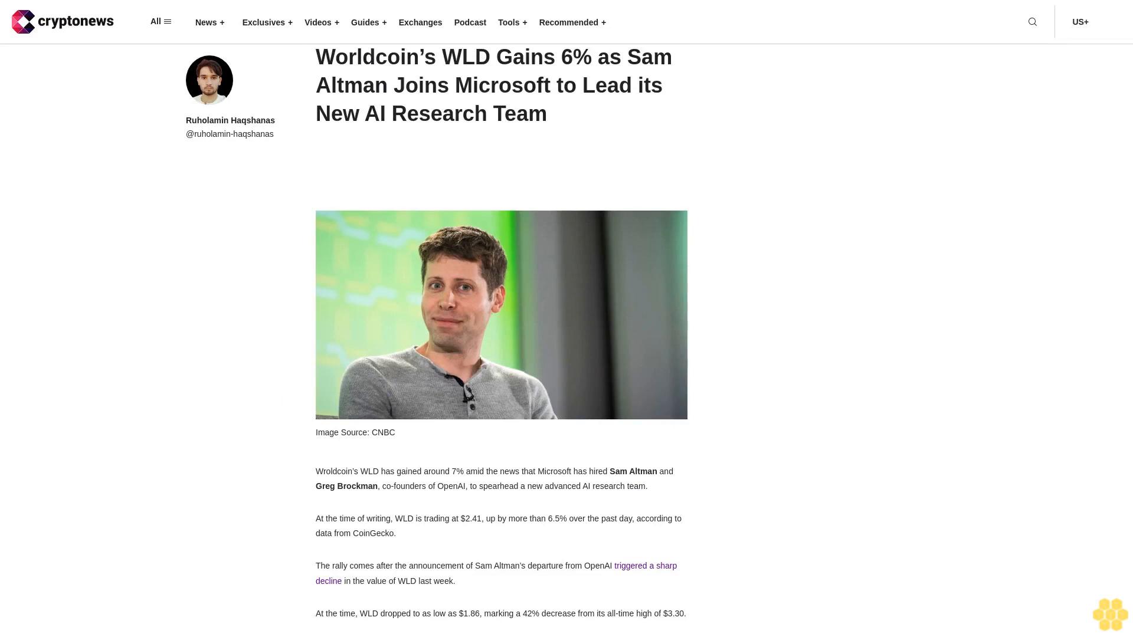
scroll("down", 3)
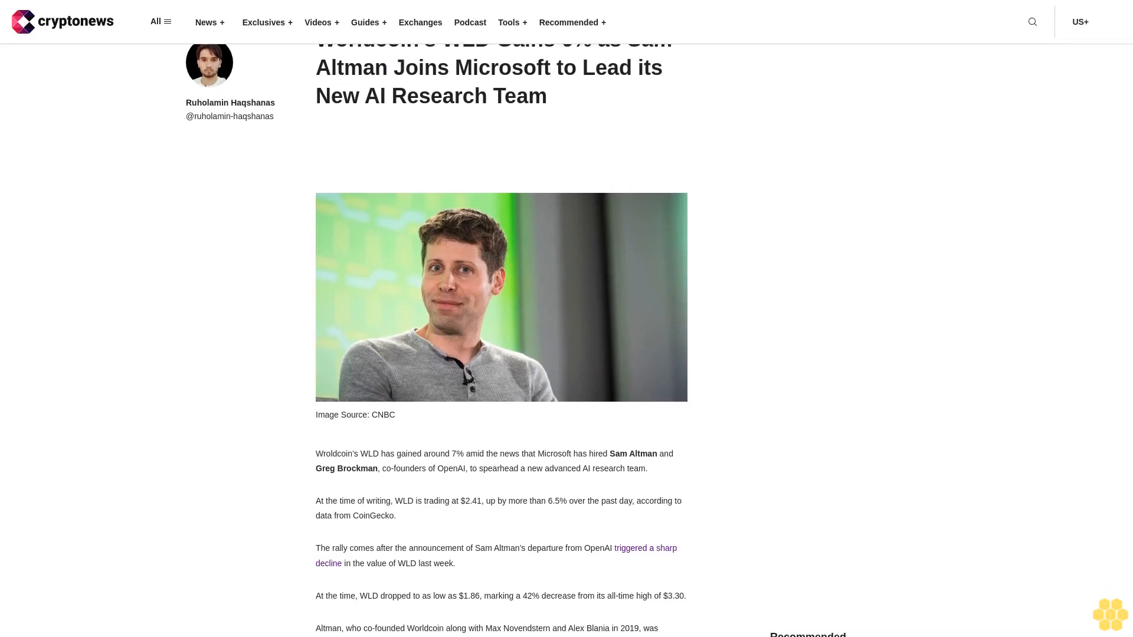
scroll("down", 3)
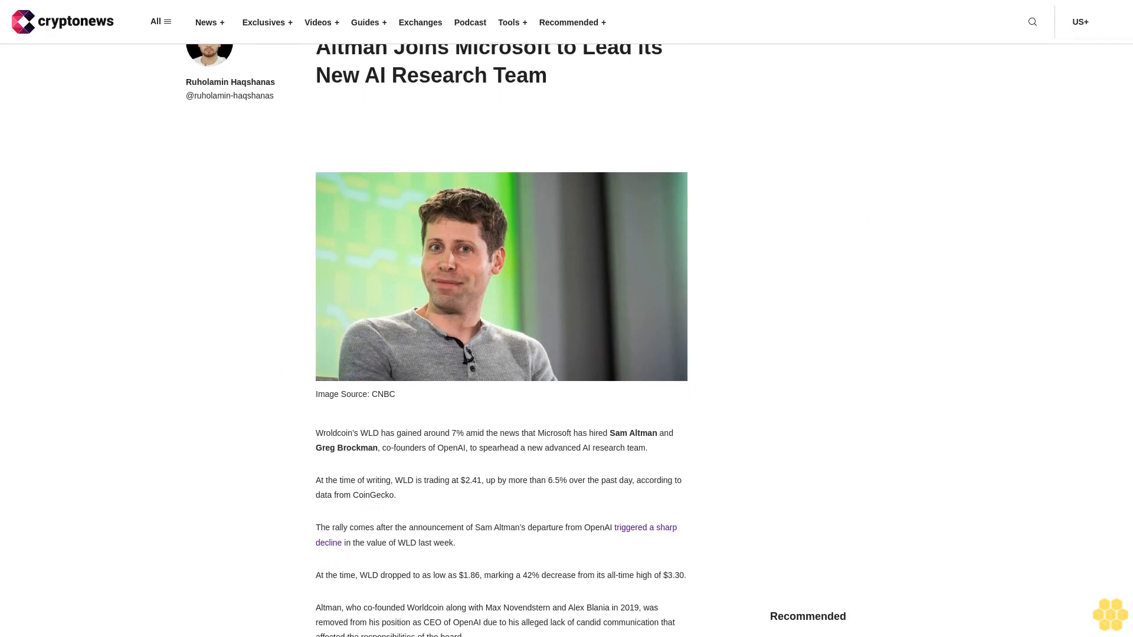
scroll("down", 3)
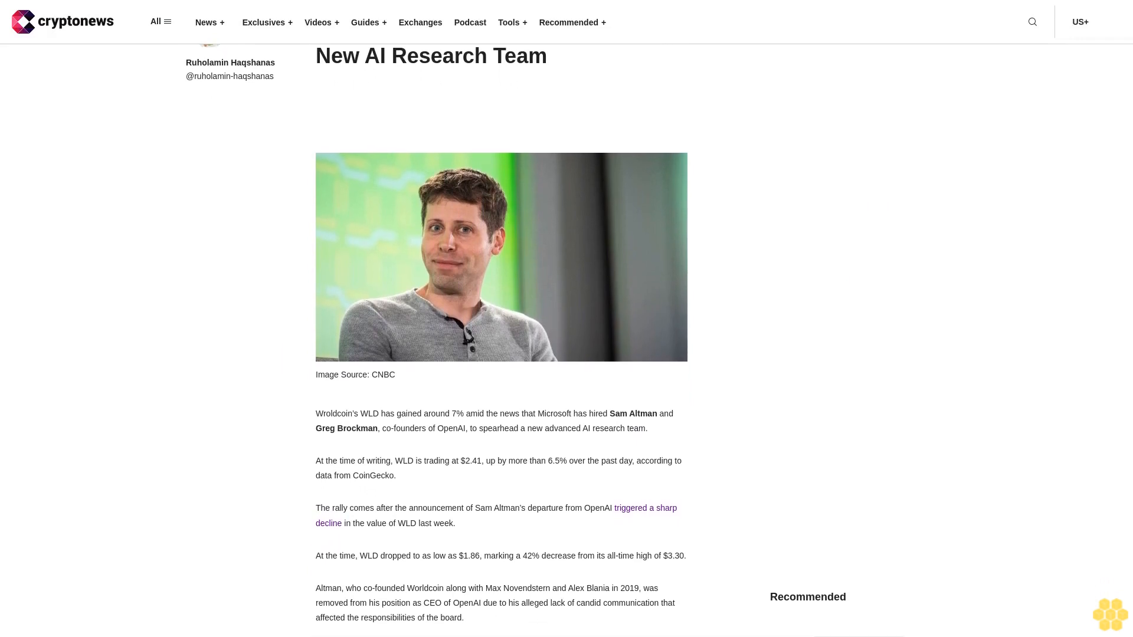
scroll("down", 3)
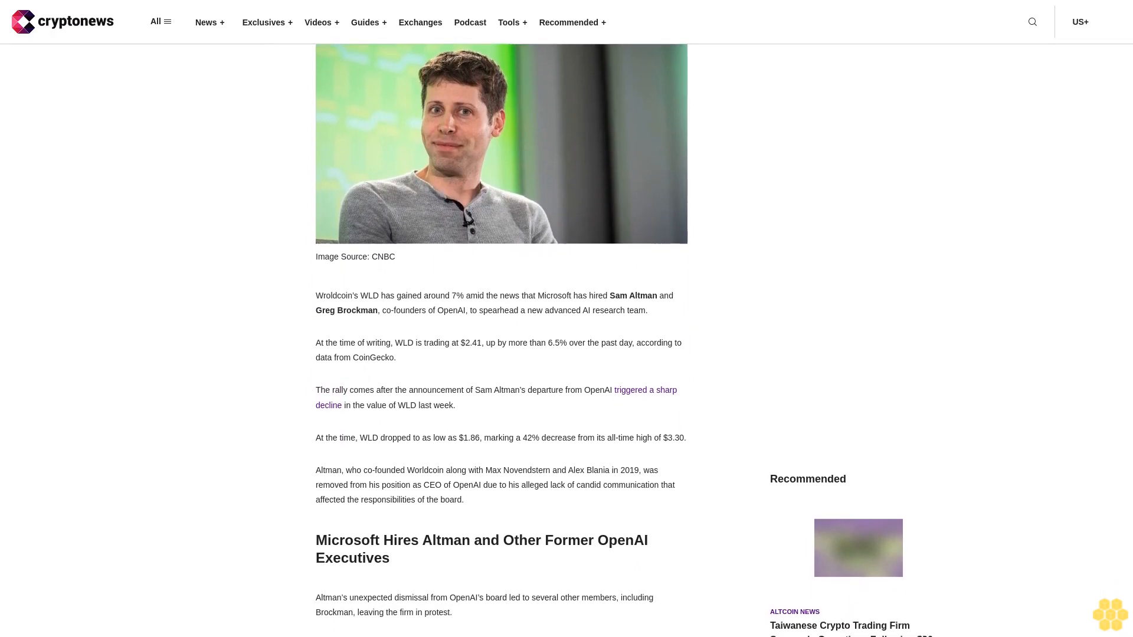
scroll("down", 3)
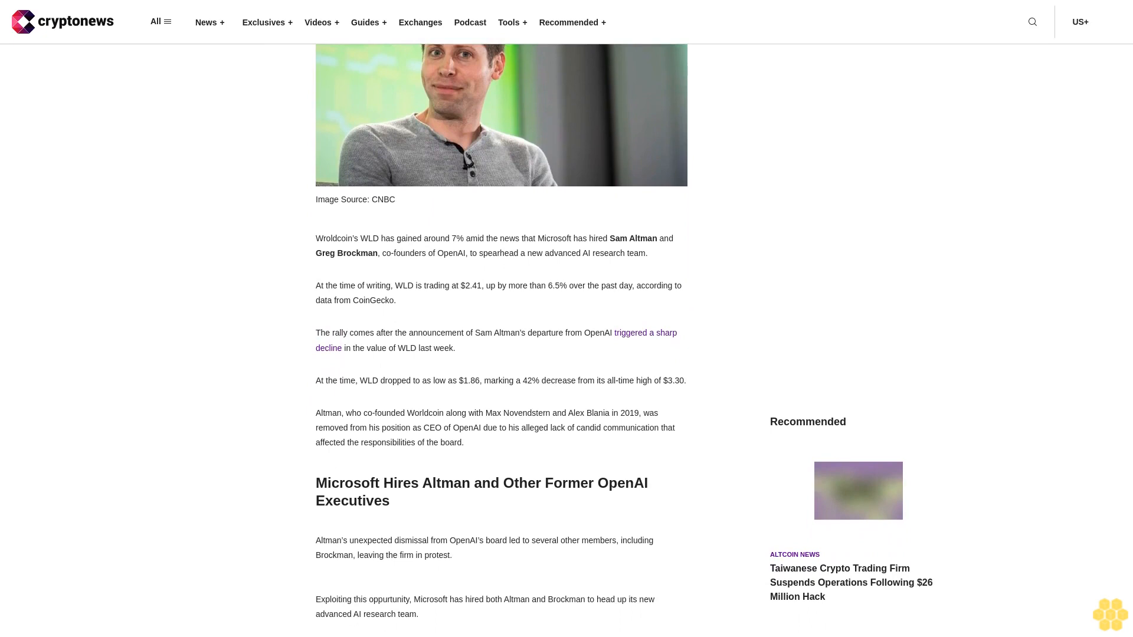
scroll("down", 3)
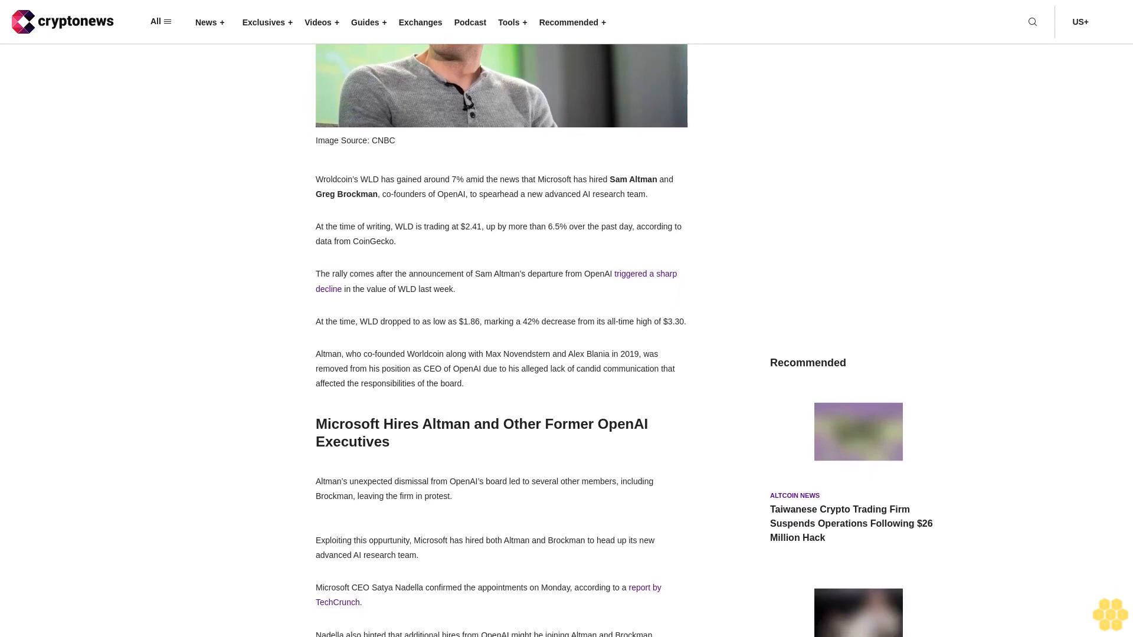
scroll("down", 3)
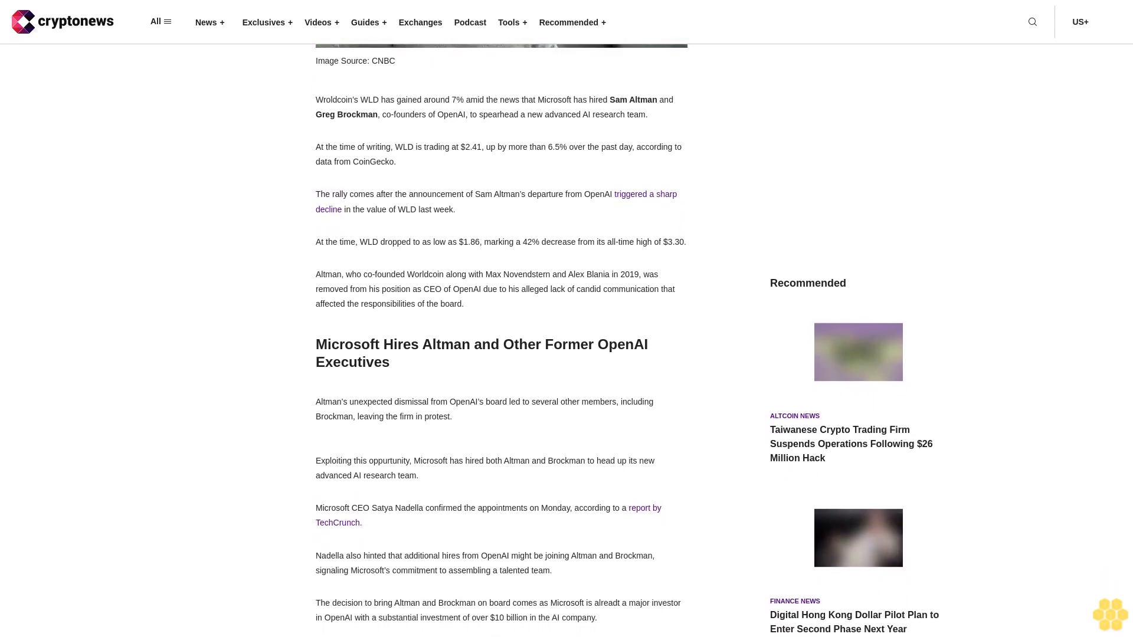
scroll("down", 3)
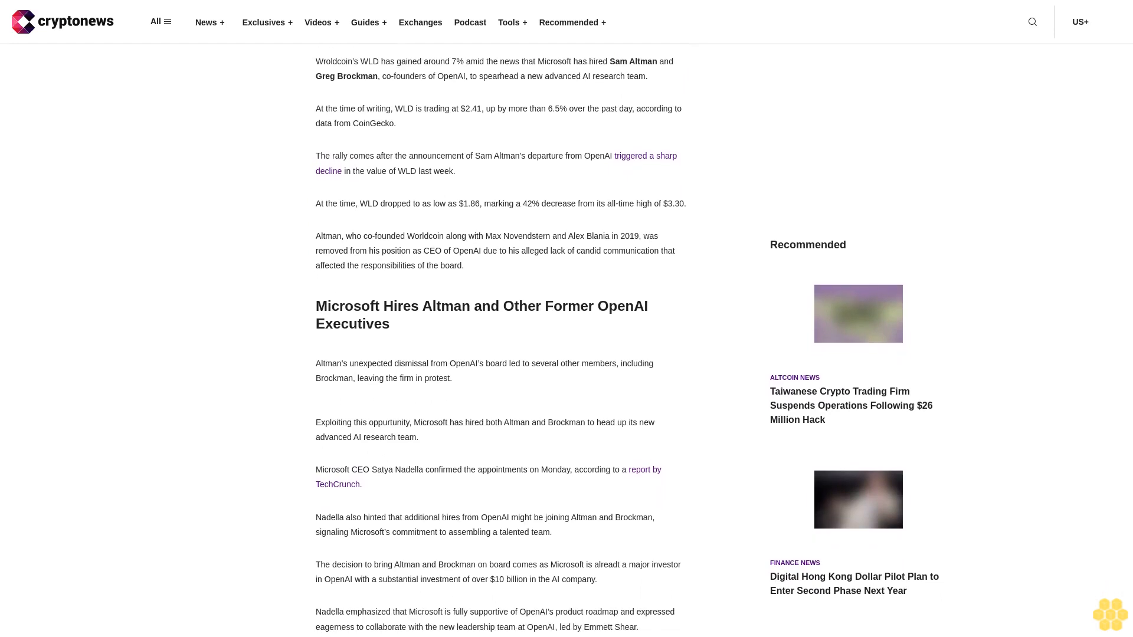
scroll("down", 3)
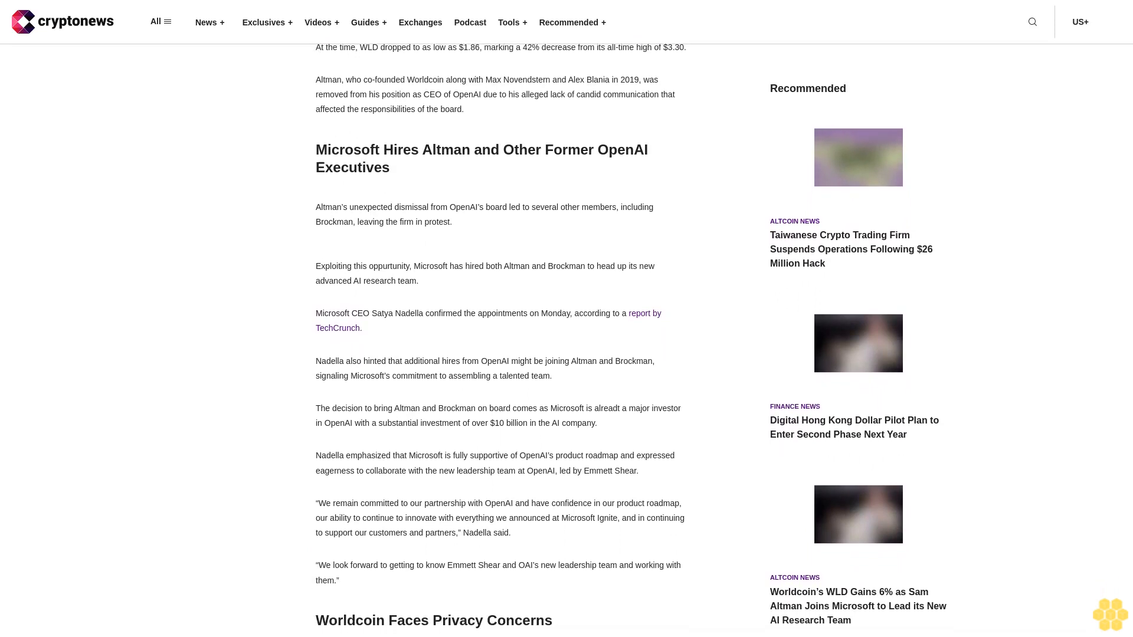
scroll("down", 3)
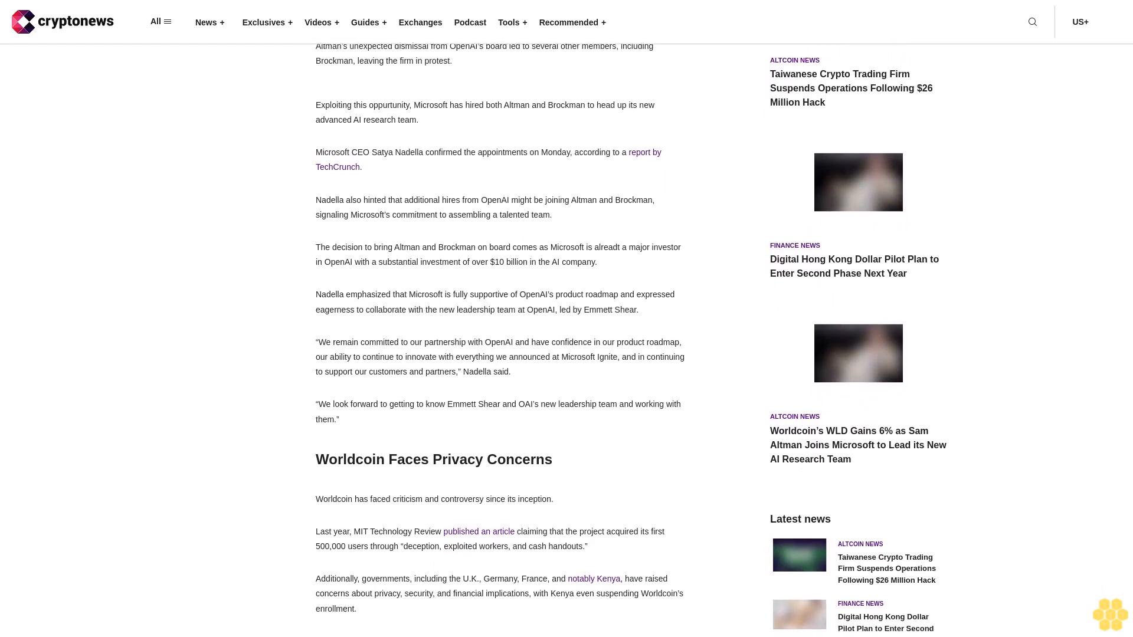
scroll("down", 3)
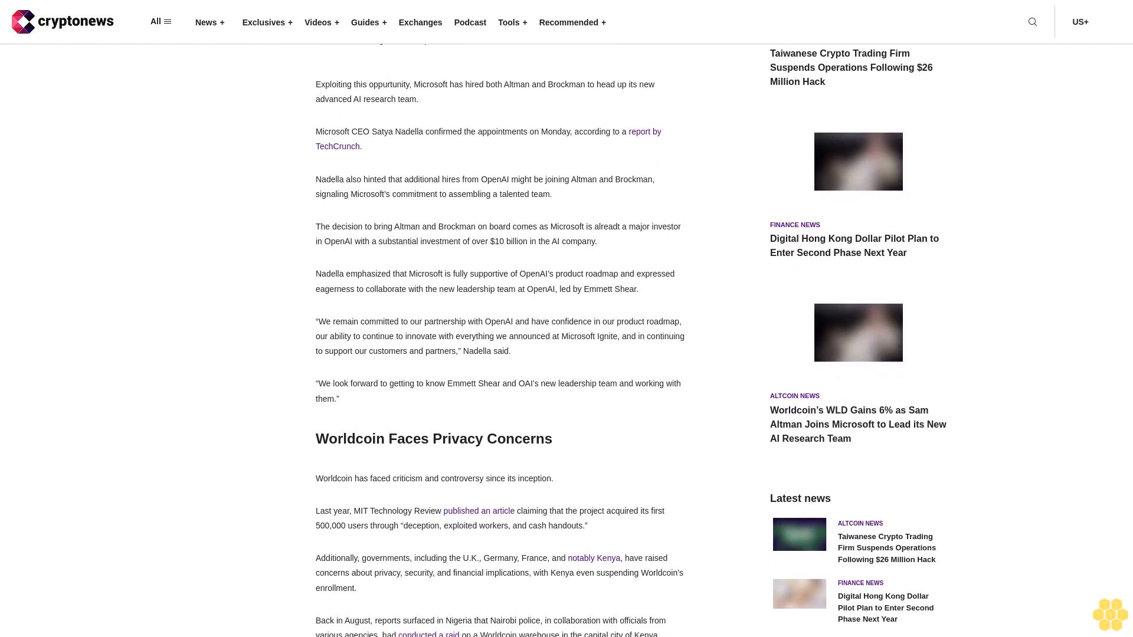
scroll("down", 3)
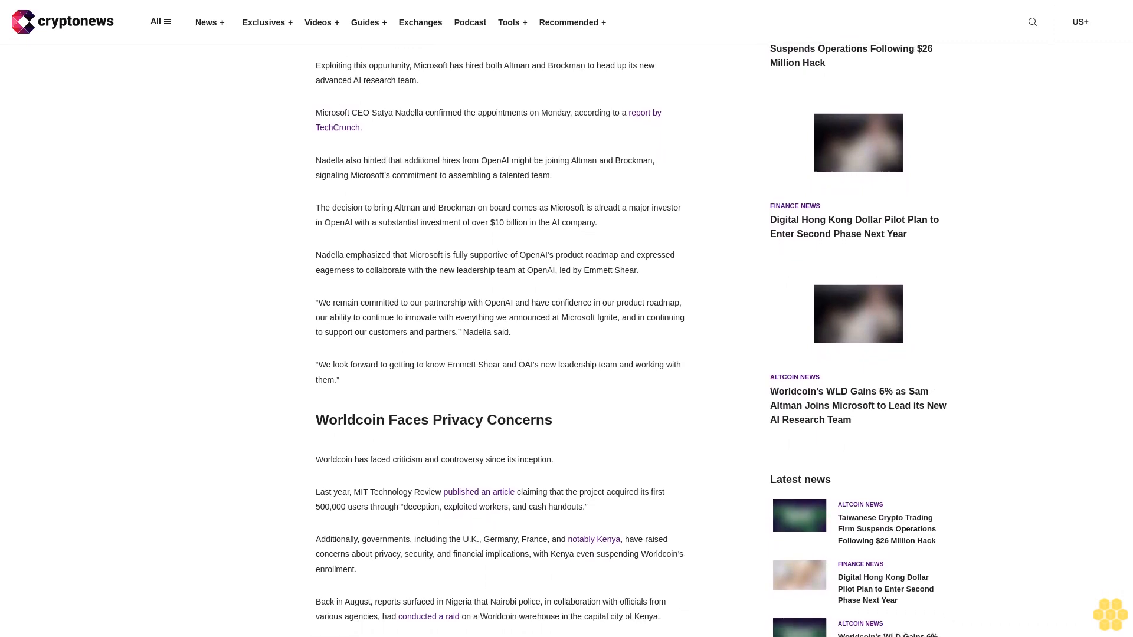
scroll("down", 3)
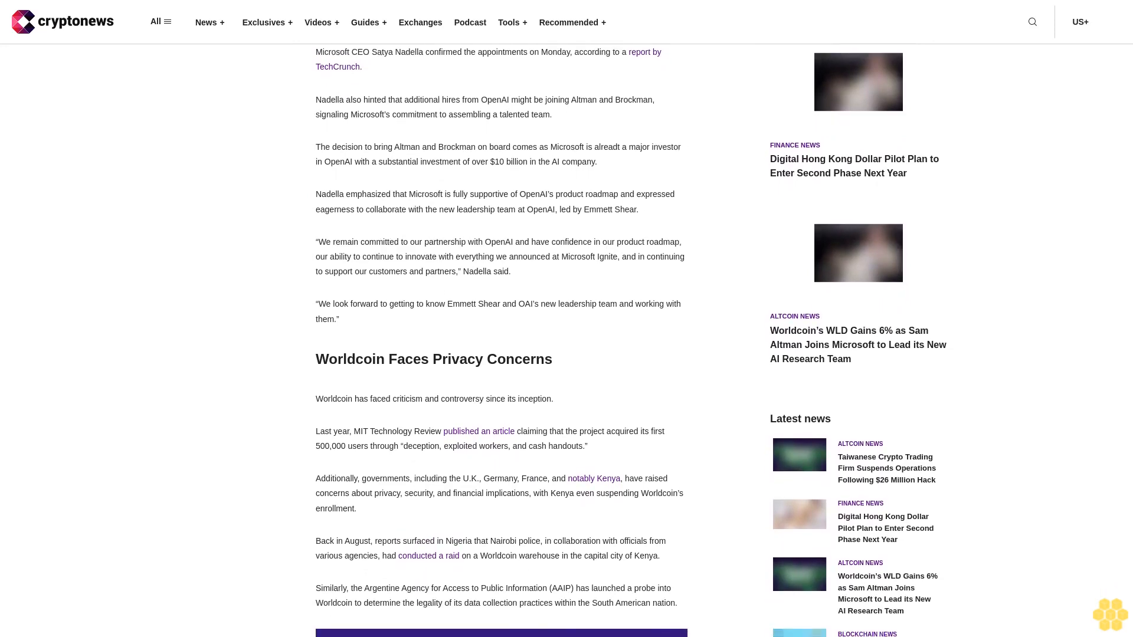
scroll("down", 3)
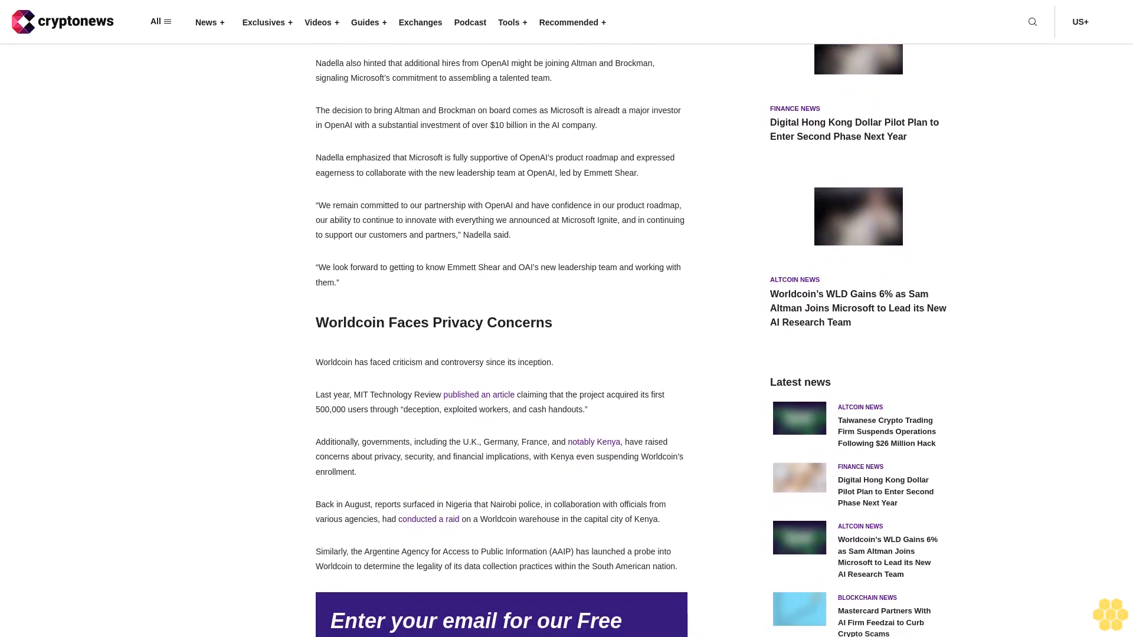
scroll("down", 3)
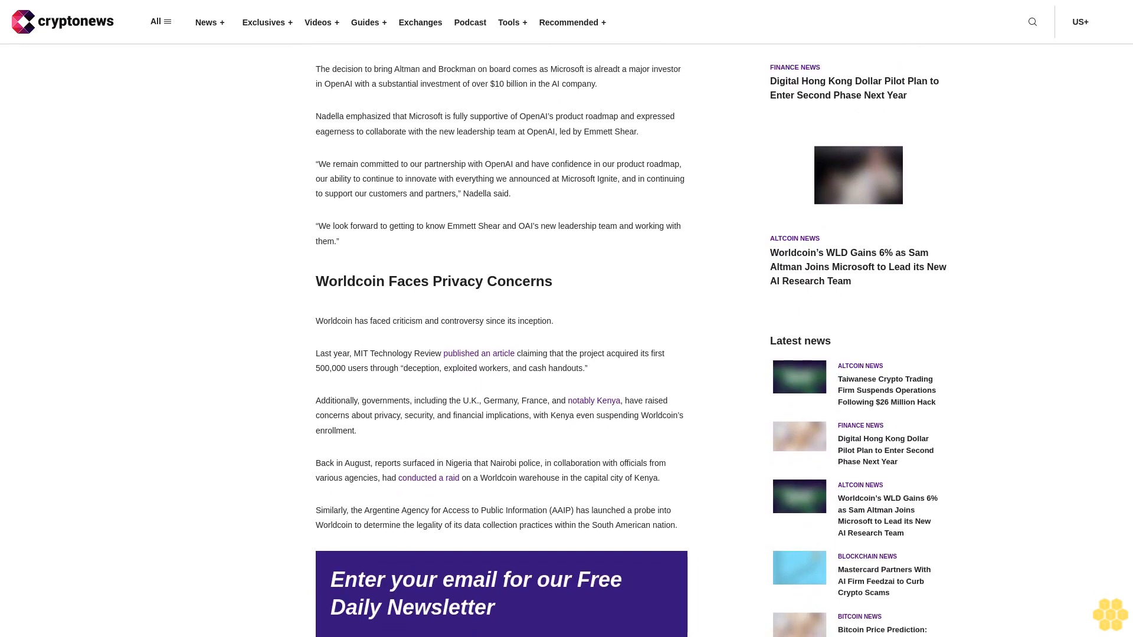
scroll("down", 3)
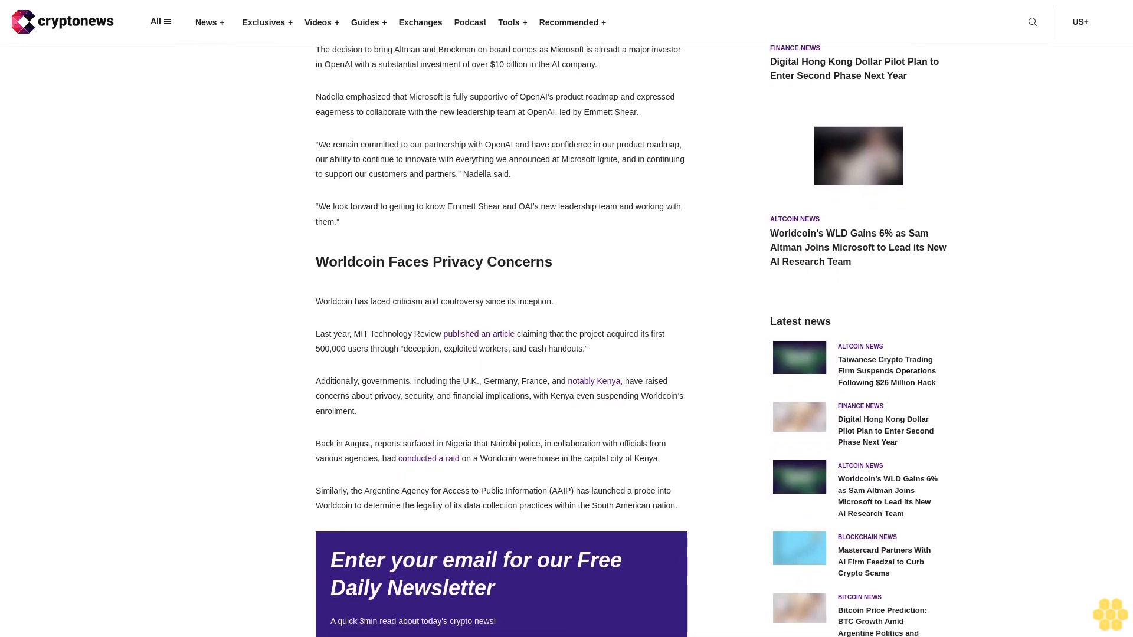
scroll("down", 3)
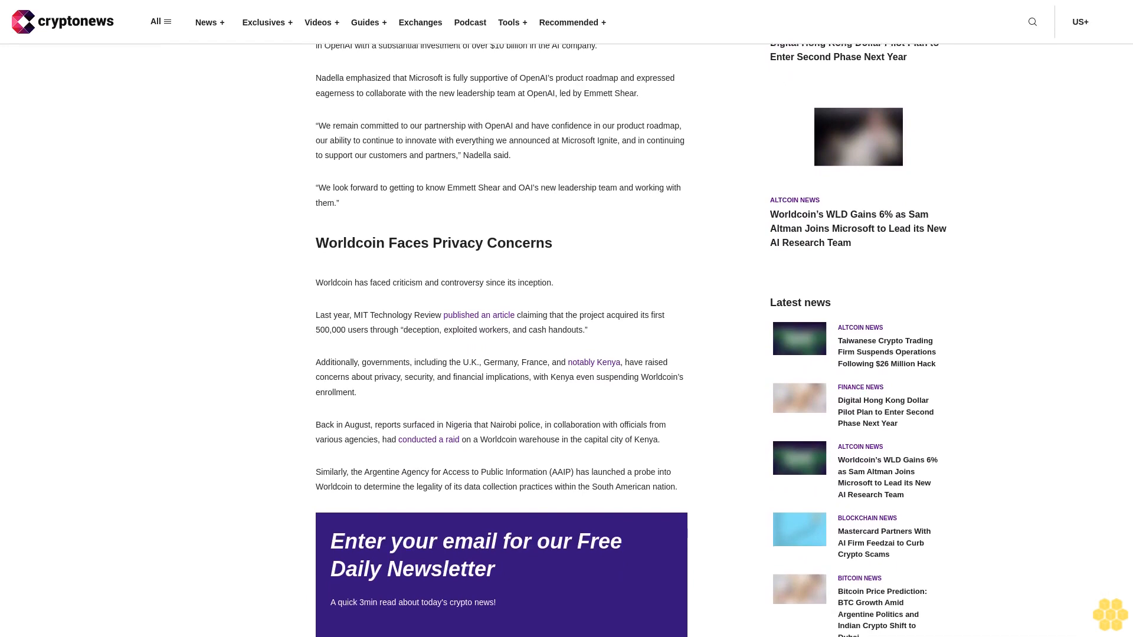
scroll("down", 3)
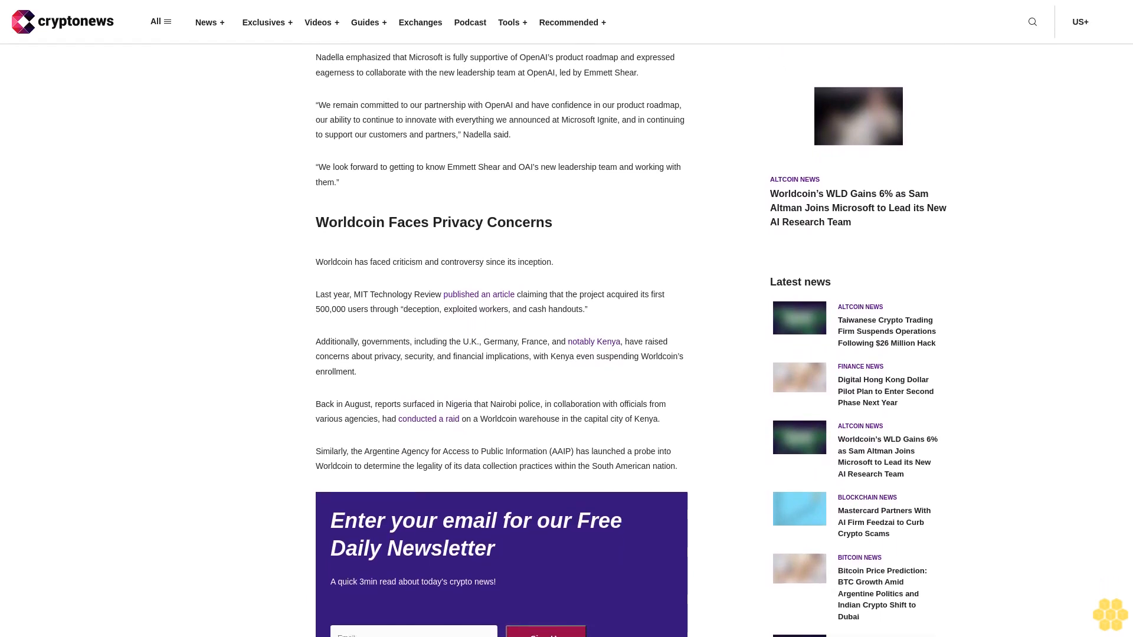
scroll("down", 3)
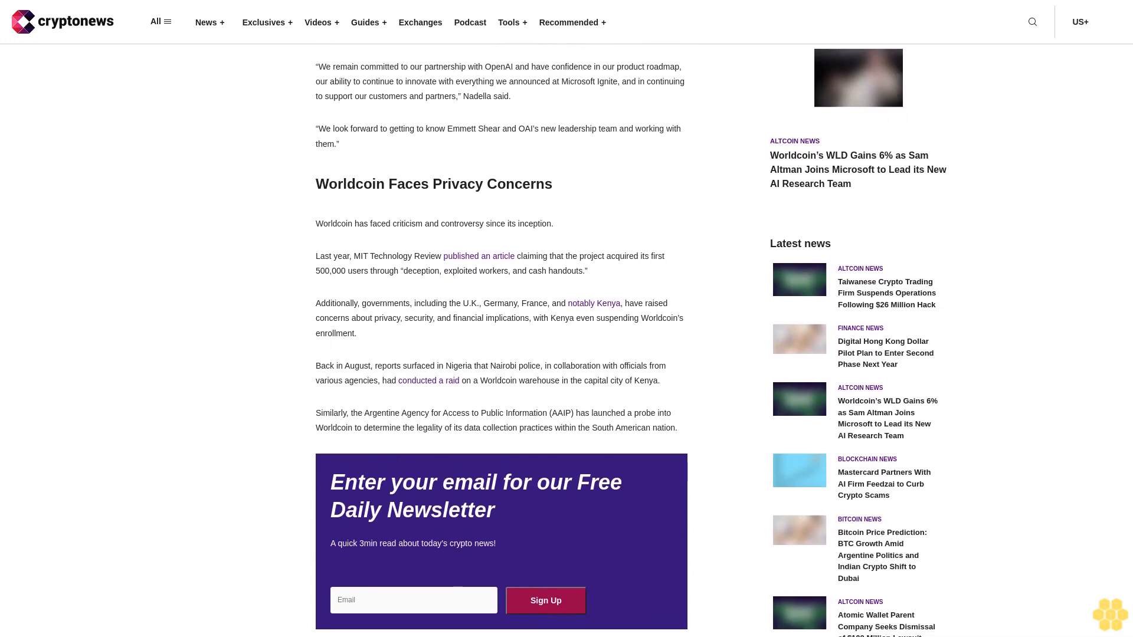
scroll("down", 3)
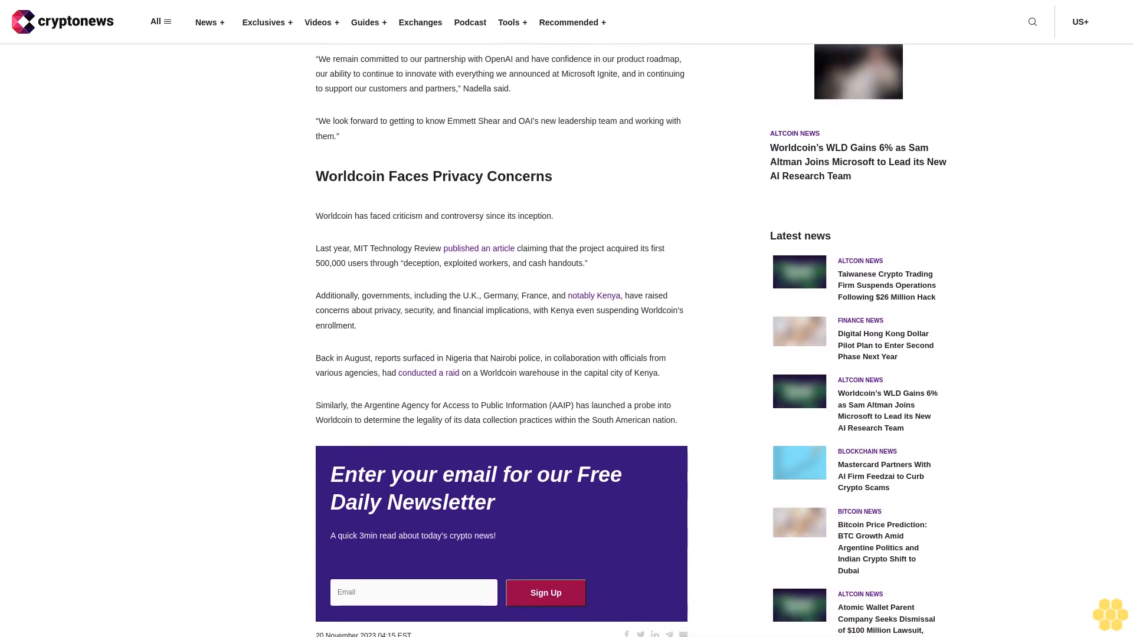